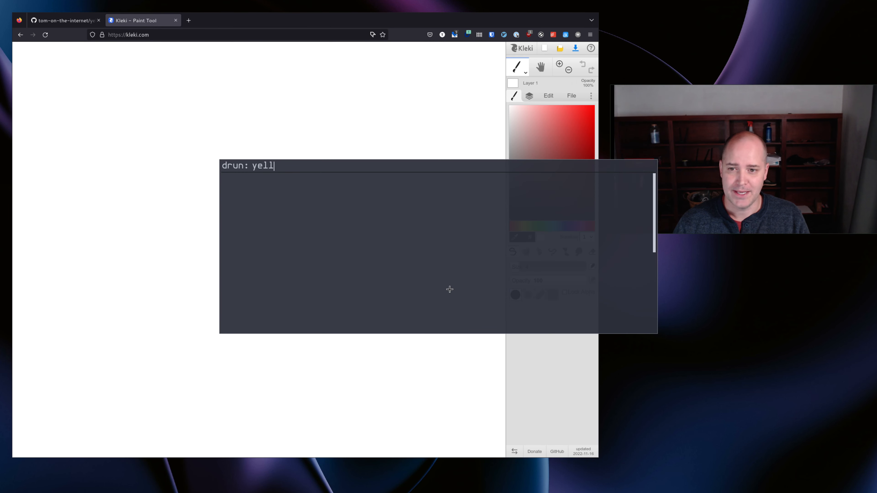
Run yellbat 'who ate all the pizza?' from the launcher and paste the meme into Kleki.
text(bat 'who ate all th)
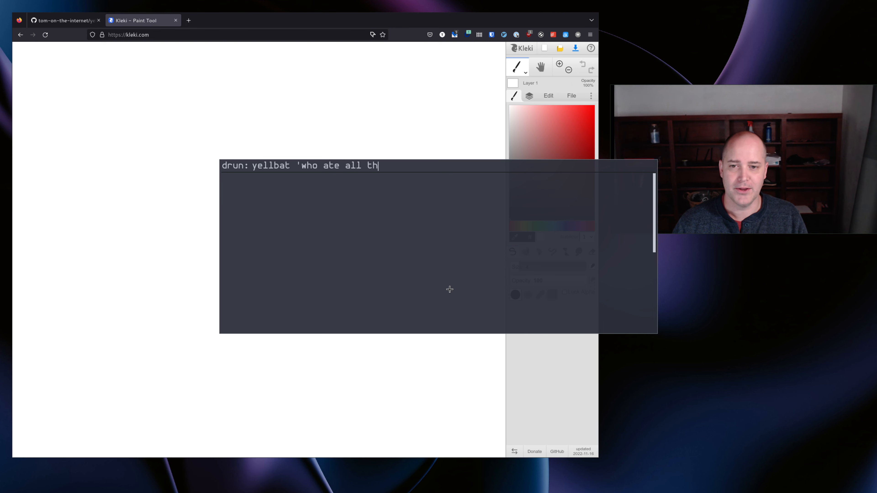
text(e pizza?')
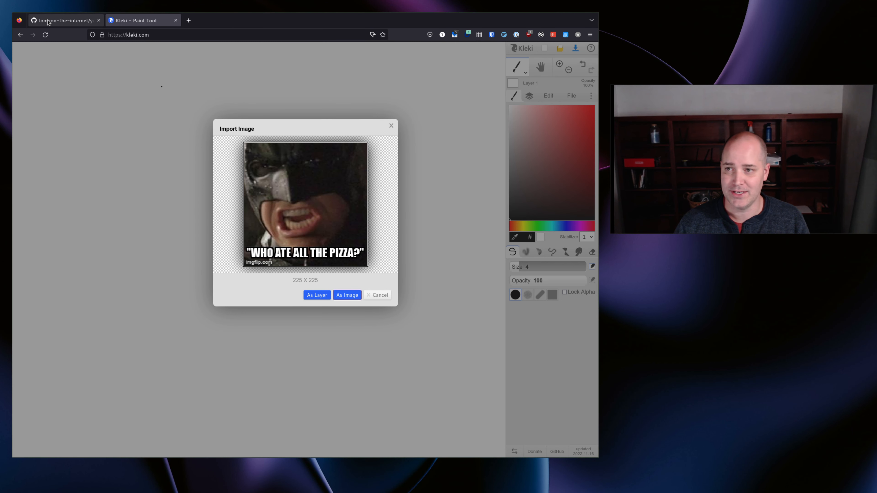
click(61, 21)
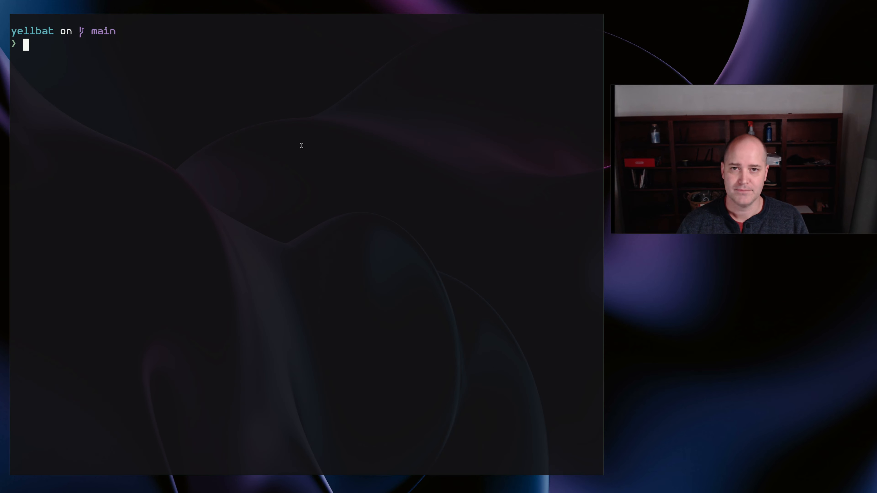
List the yellbat directory with ll and open the yellbat script in the editor.
text(ll)
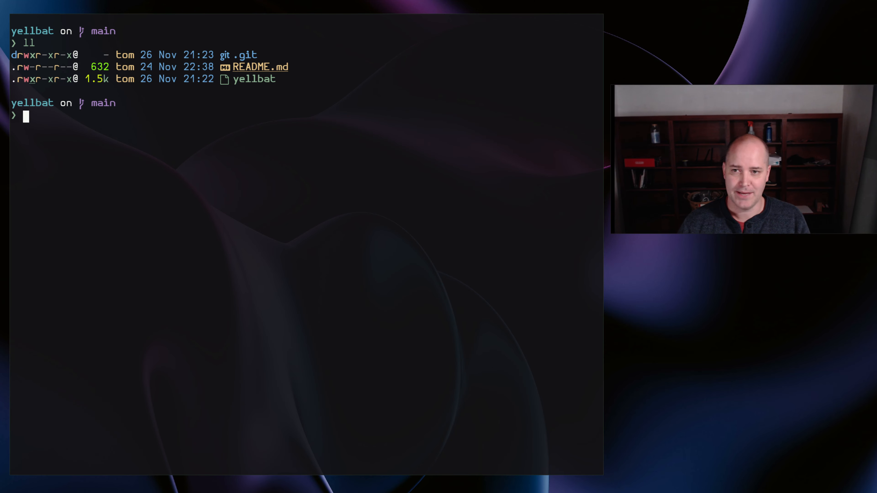
text(e yellbat)
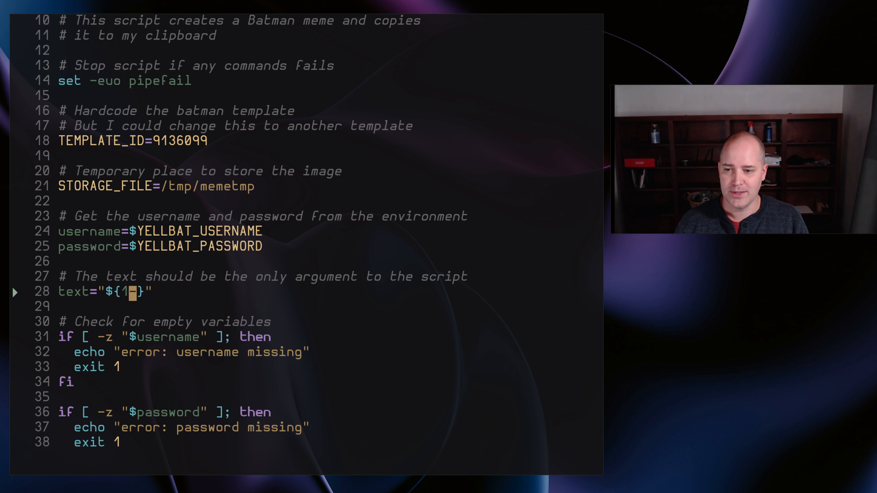
Change line 28 to text="${1-}" so a missing argument defaults to empty, then review below.
text(-)
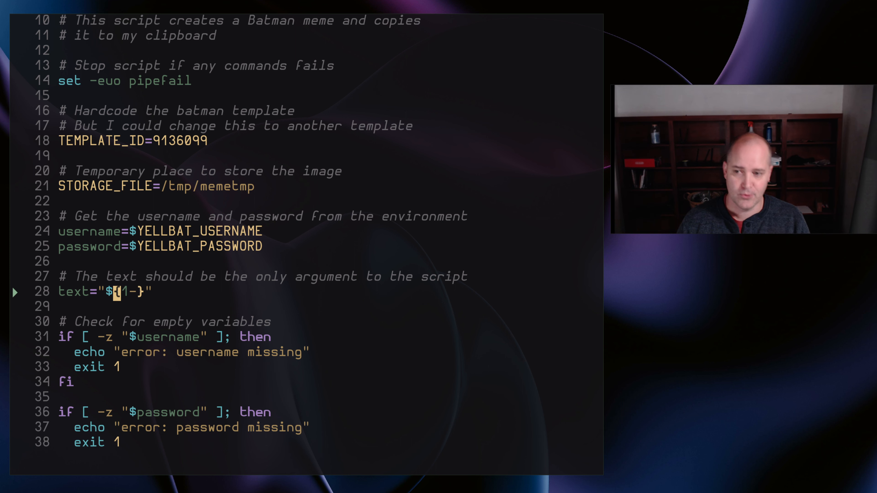
scroll(down, 3)
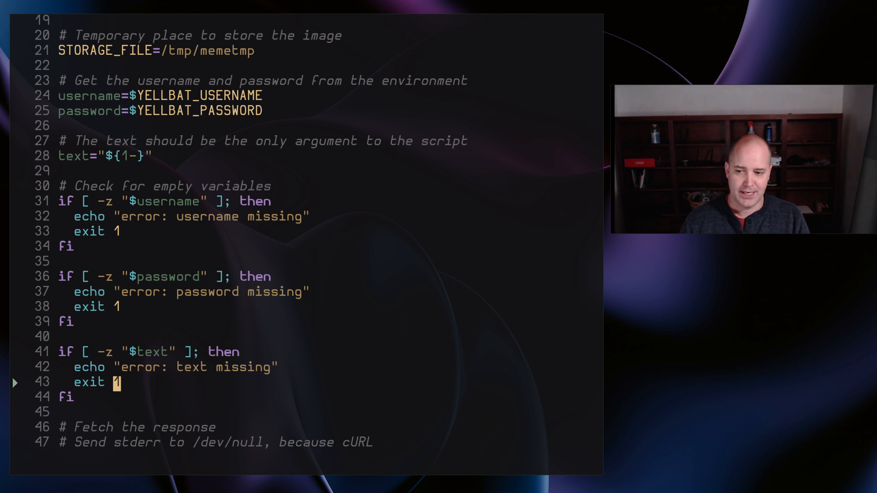
scroll(down, 3)
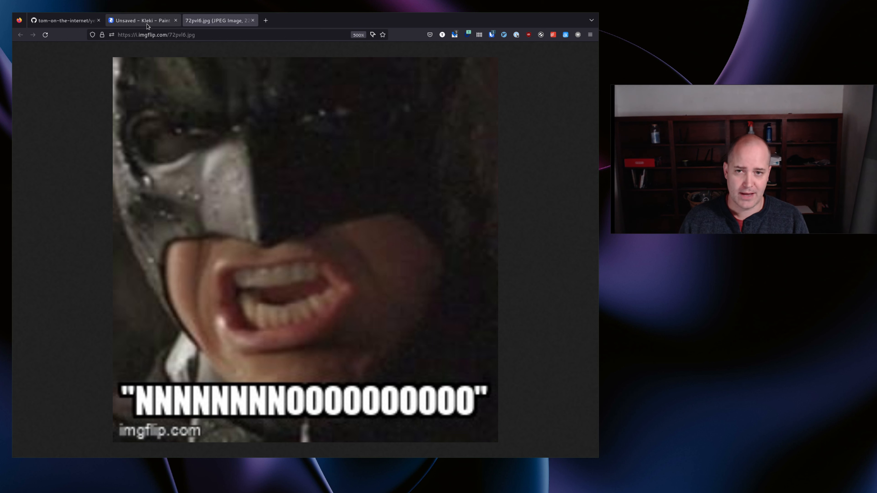
View the printed imgflip URL's "NNNNOOOO" Batman meme in a new Firefox tab.
click(143, 20)
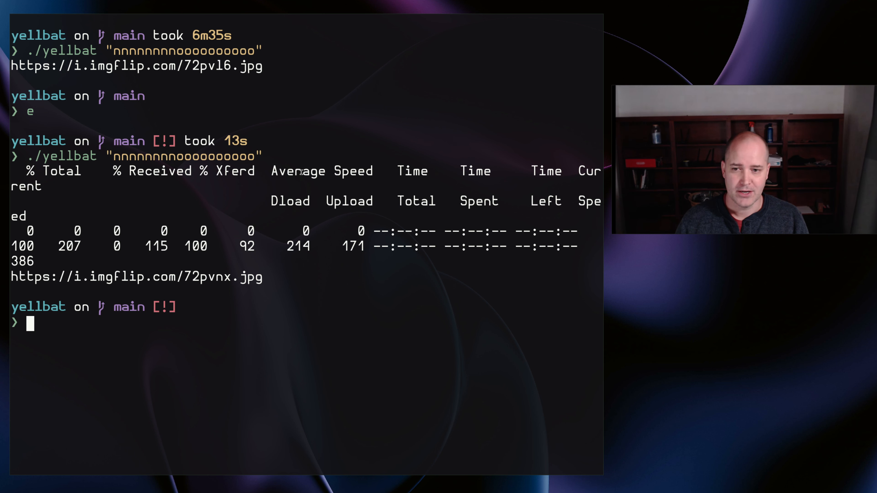
mouse_move(285, 179)
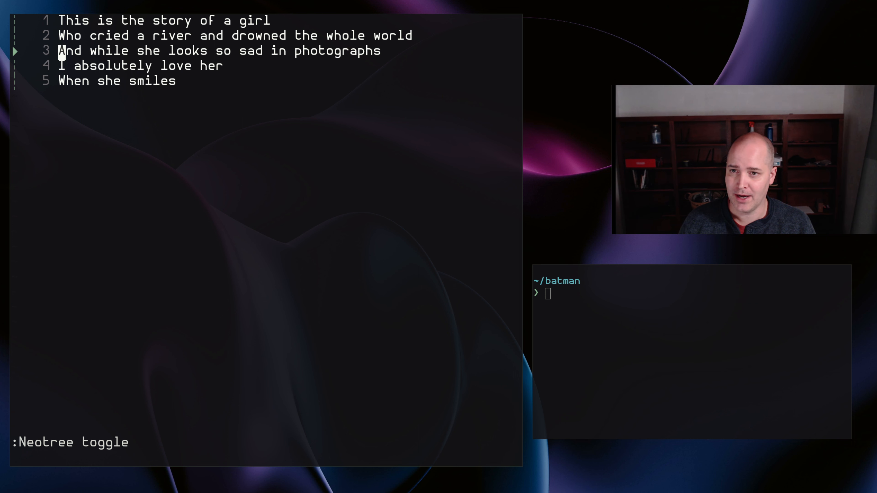
Move down through the story-of-a-girl lyrics file in Neovim.
key(j)
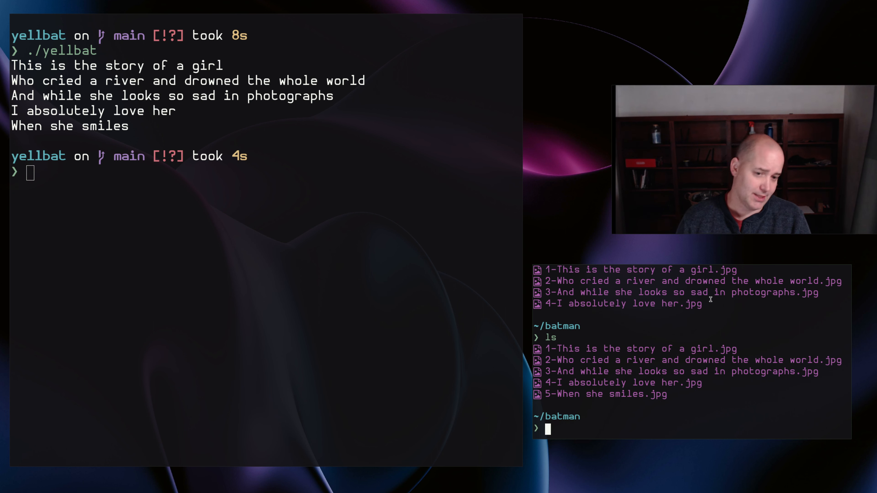
Display the first numbered Batman meme in ~/batman with feh.
text(feh 1)
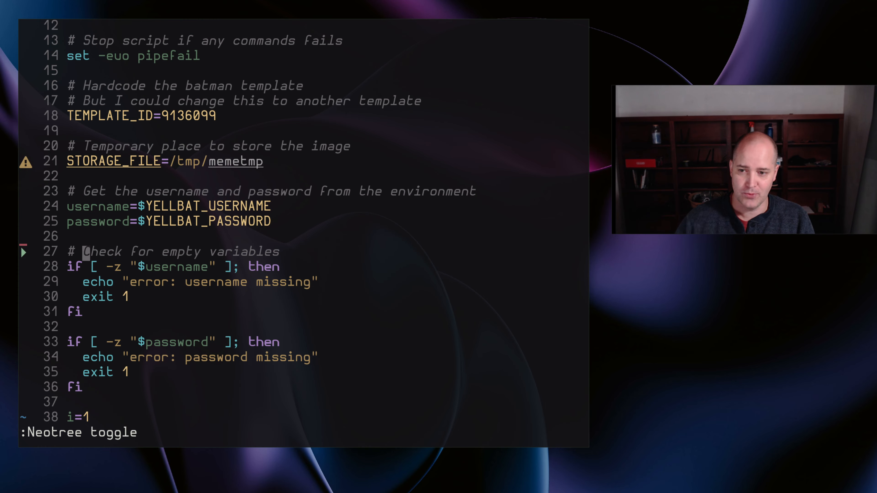
Scroll the yellbat script down to the while-read loop over story-of-a-girl.
scroll(down, 3)
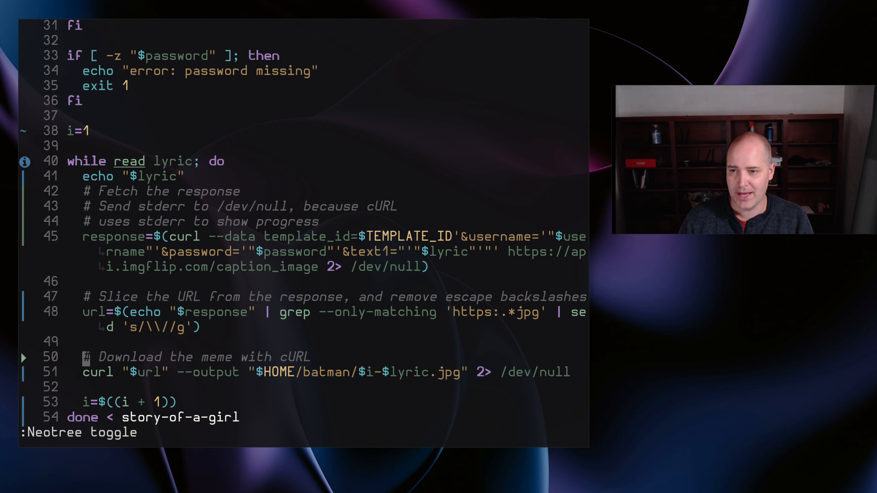